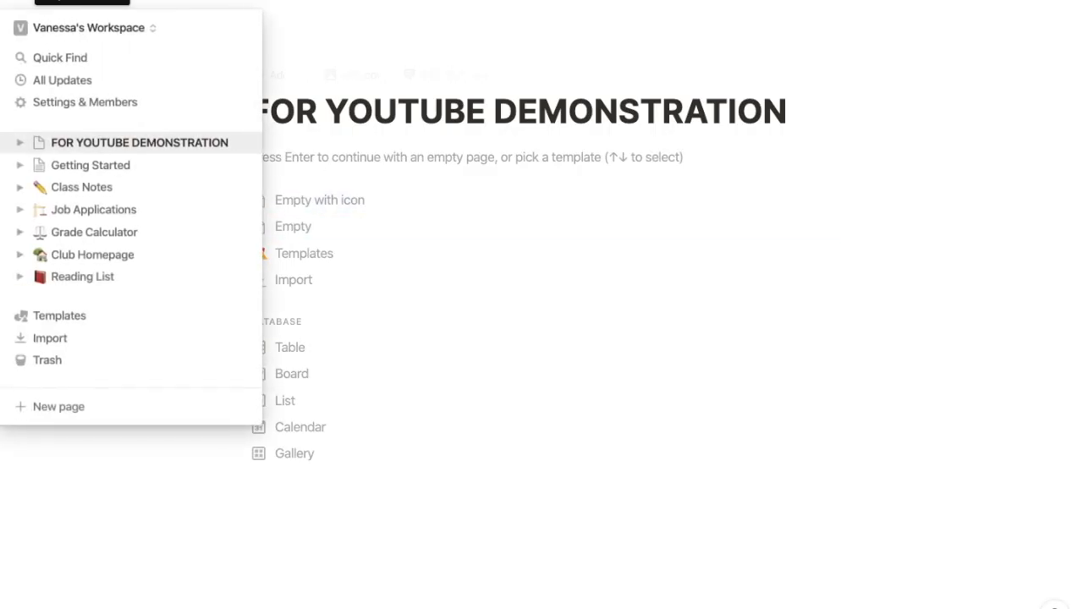
pyautogui.moveTo(62, 80)
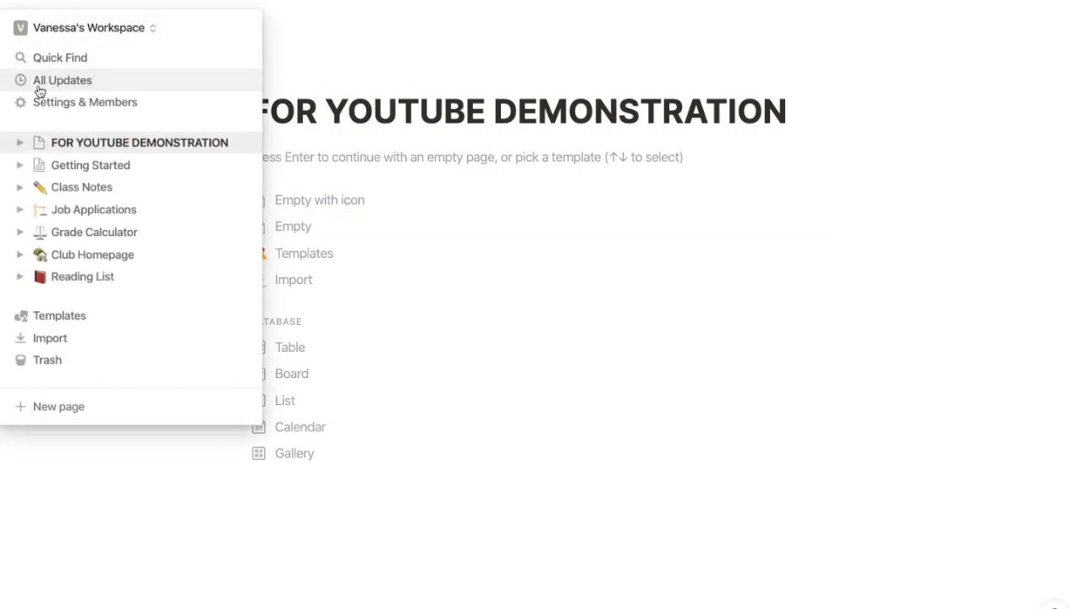
# - Show the Plans comparison in Settings & Members, with Personal current beside Free, Team and Enterprise
pyautogui.click(85, 102)
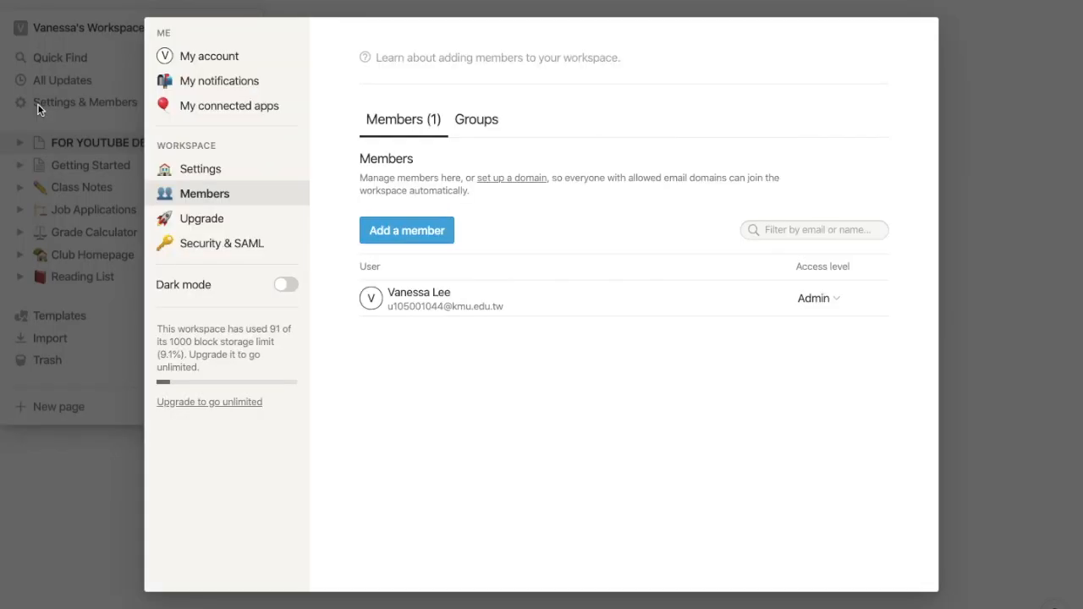
pyautogui.click(209, 56)
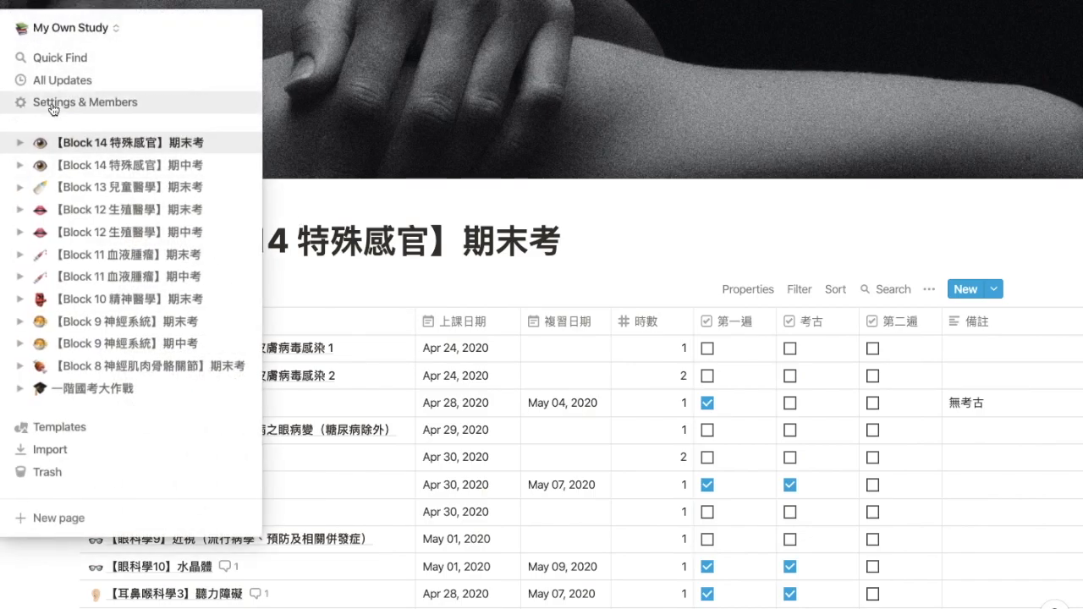
pyautogui.click(84, 102)
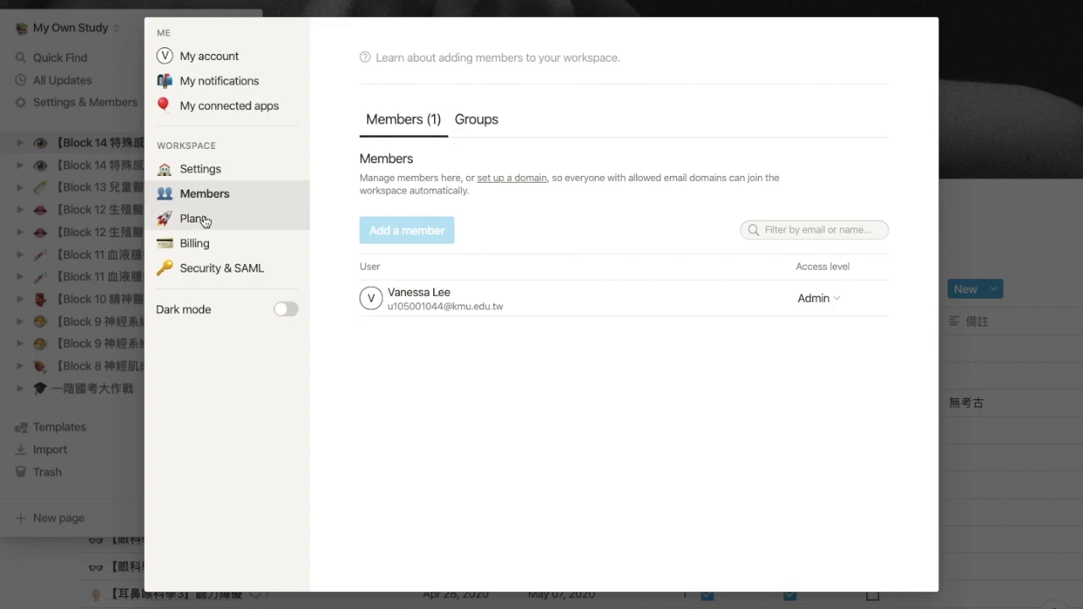
pyautogui.click(193, 219)
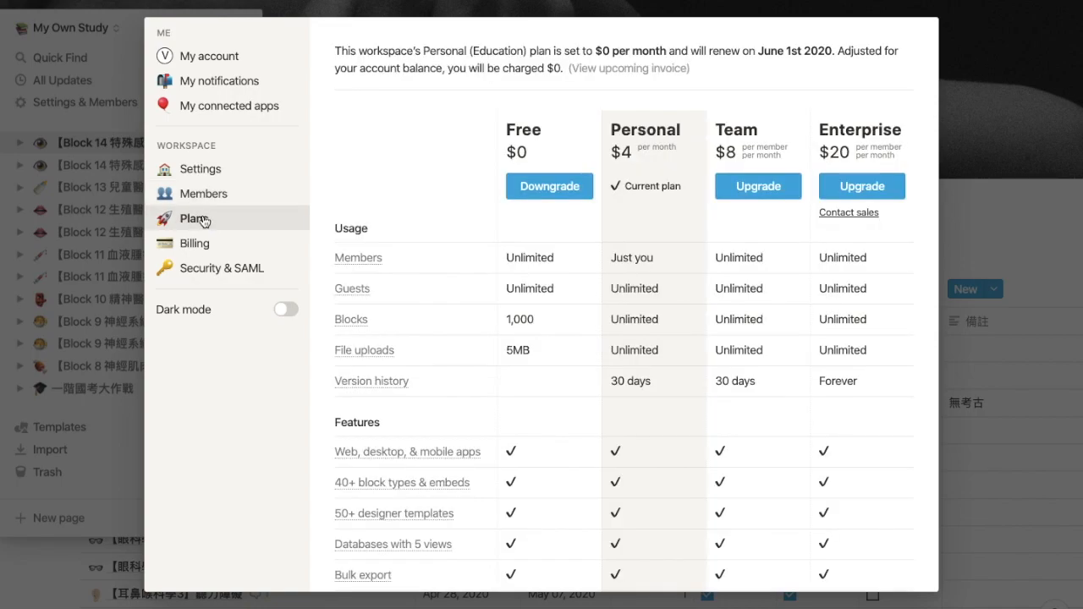
pyautogui.moveTo(670, 236)
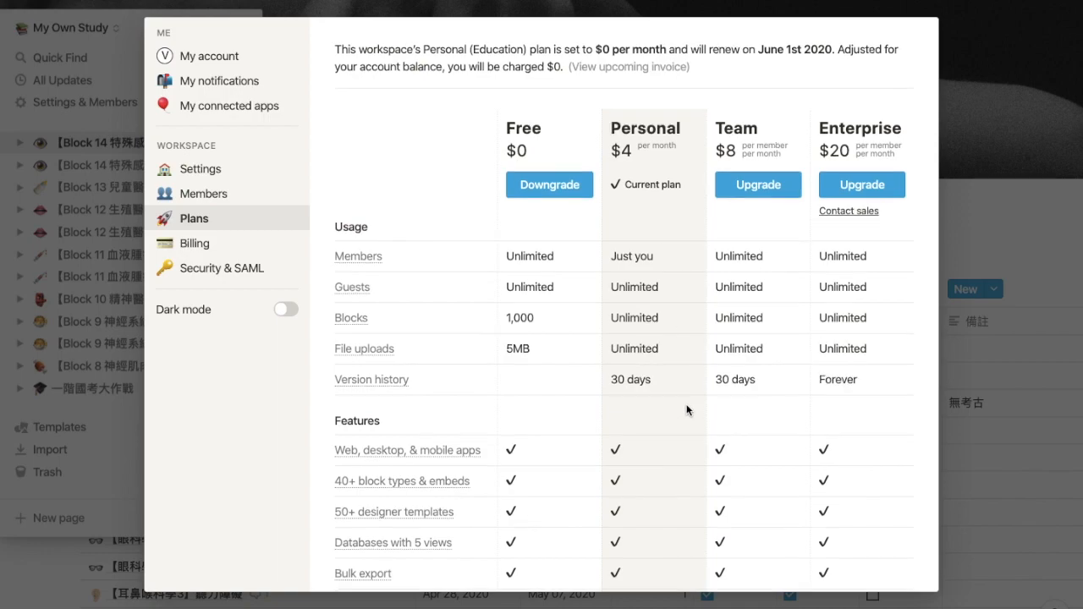
pyautogui.scroll(-3)
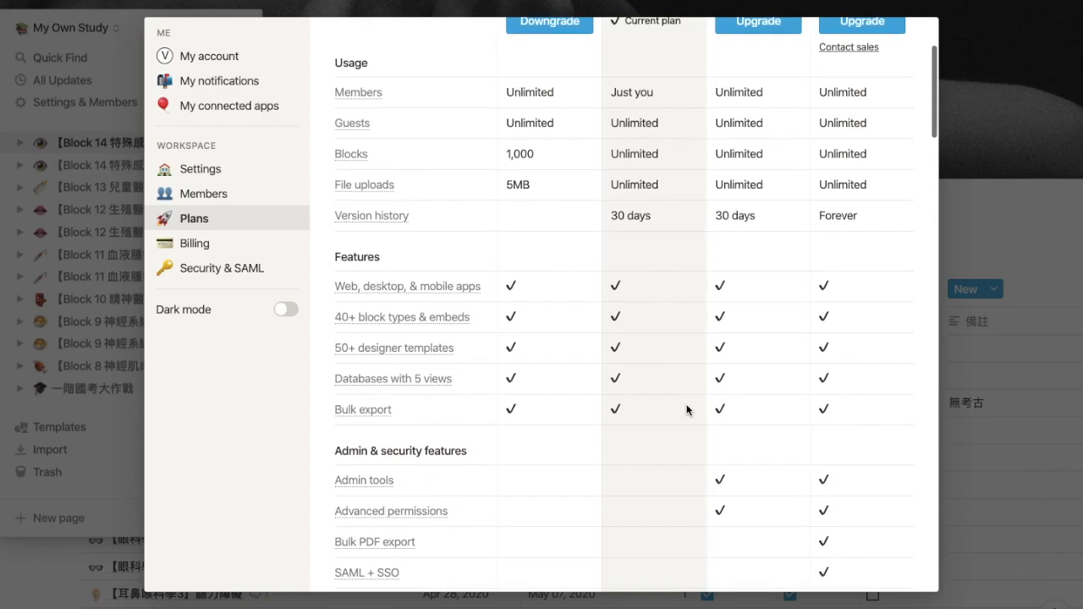
pyautogui.scroll(-3)
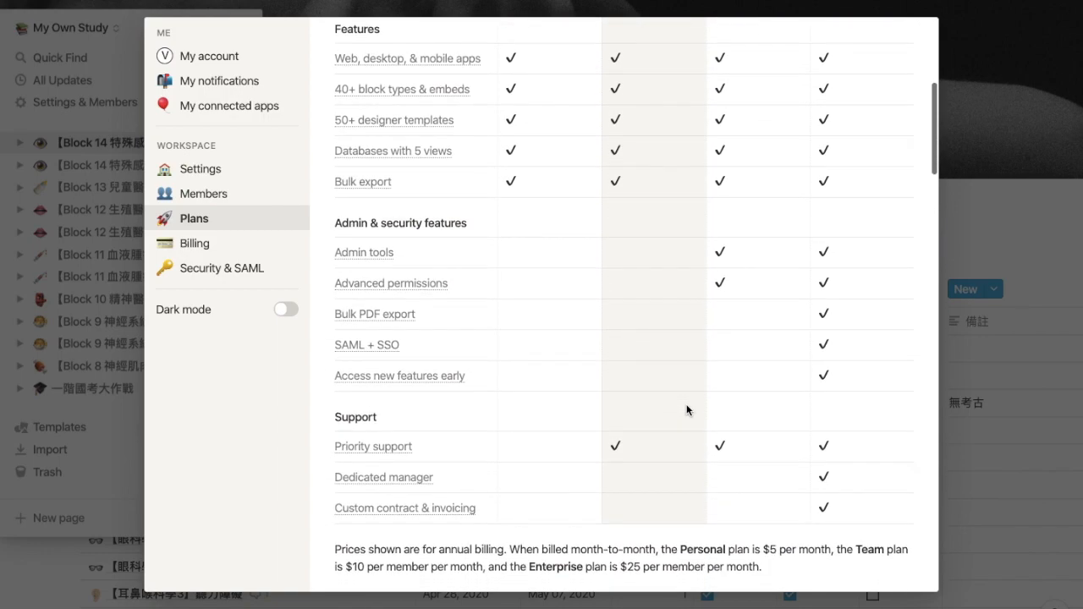
pyautogui.scroll(3)
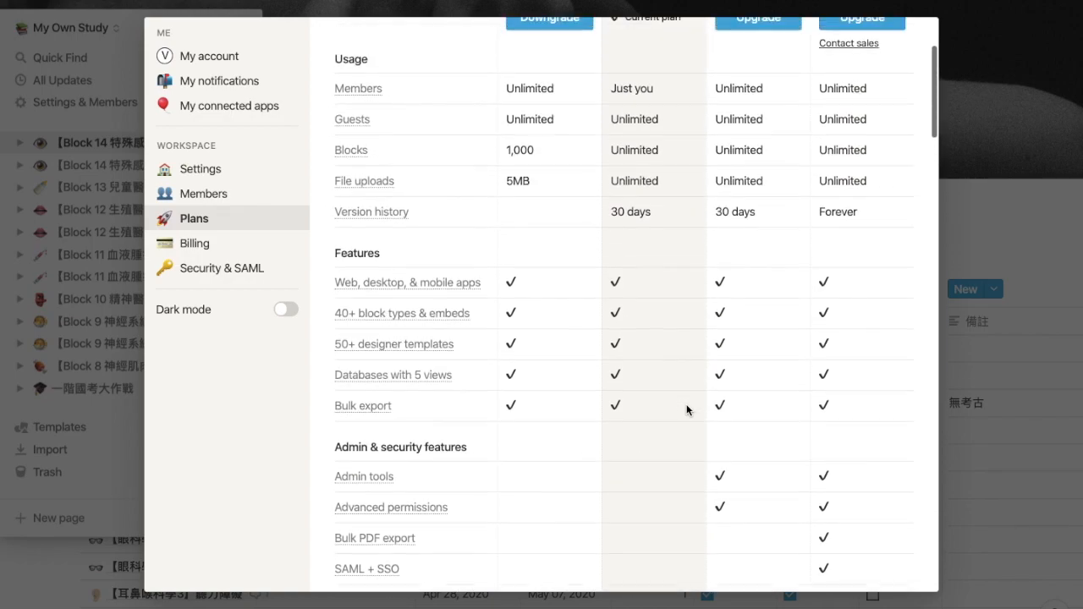
pyautogui.scroll(3)
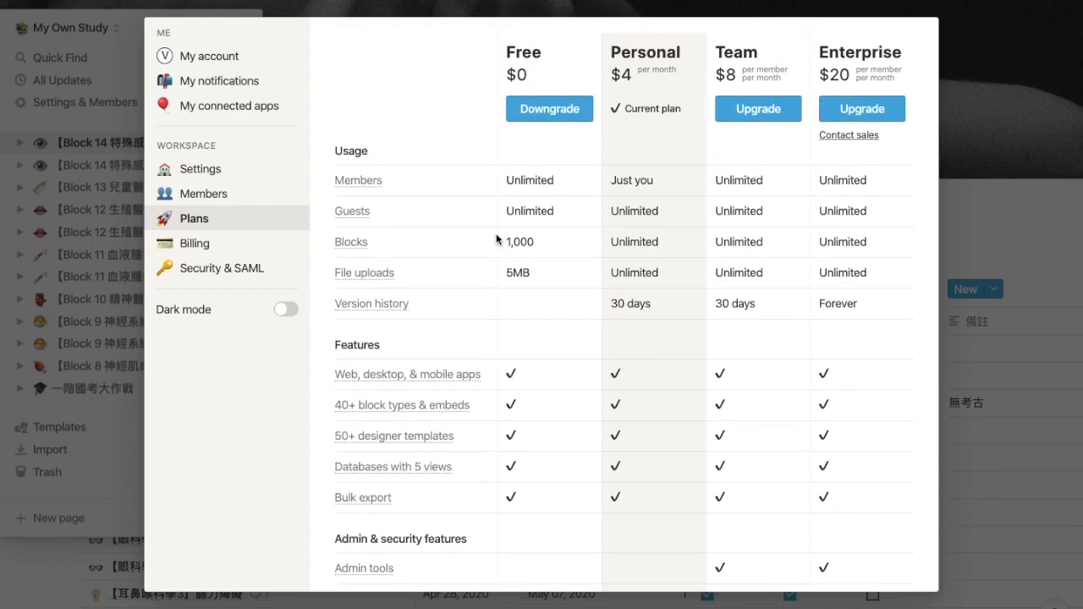
pyautogui.moveTo(656, 305)
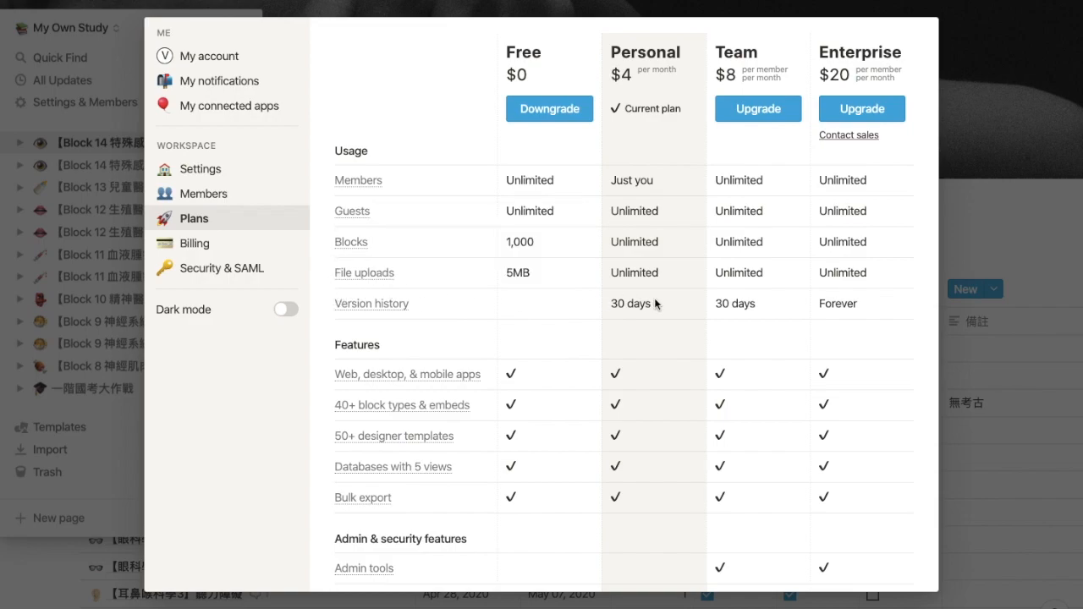
pyautogui.moveTo(351, 242)
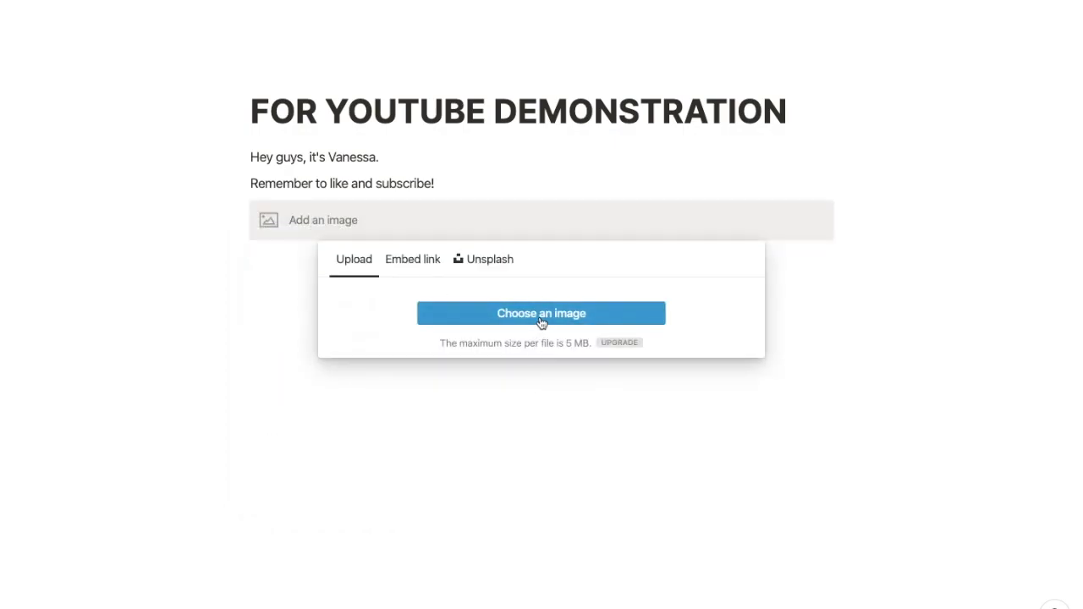
# - Choose an image file to upload into the image block
pyautogui.click(541, 313)
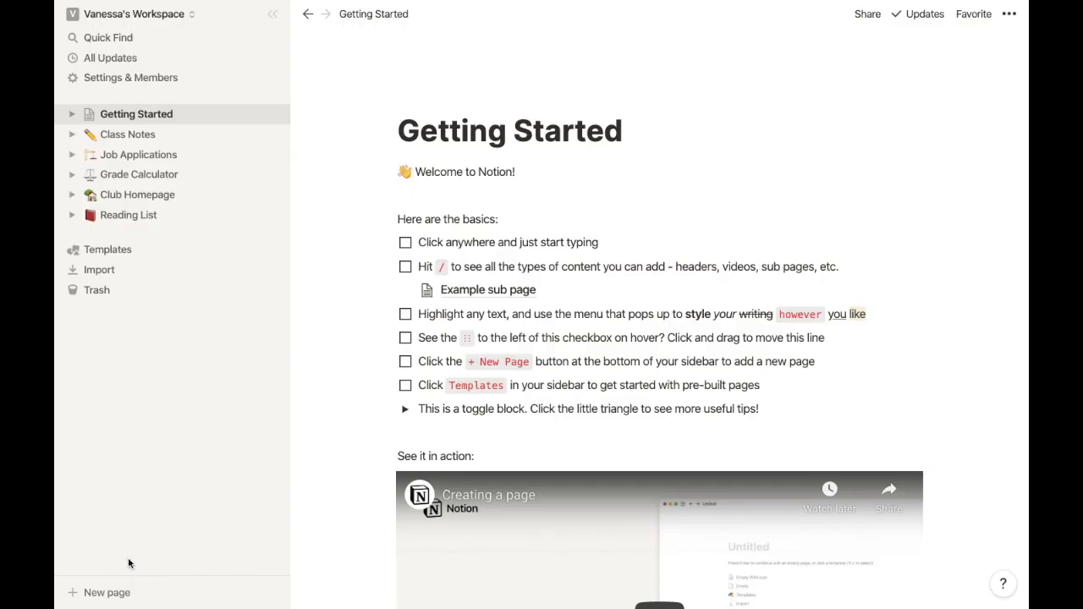
# - Start creating a new workspace from the workspace switcher, then back out of the setup
pyautogui.click(134, 14)
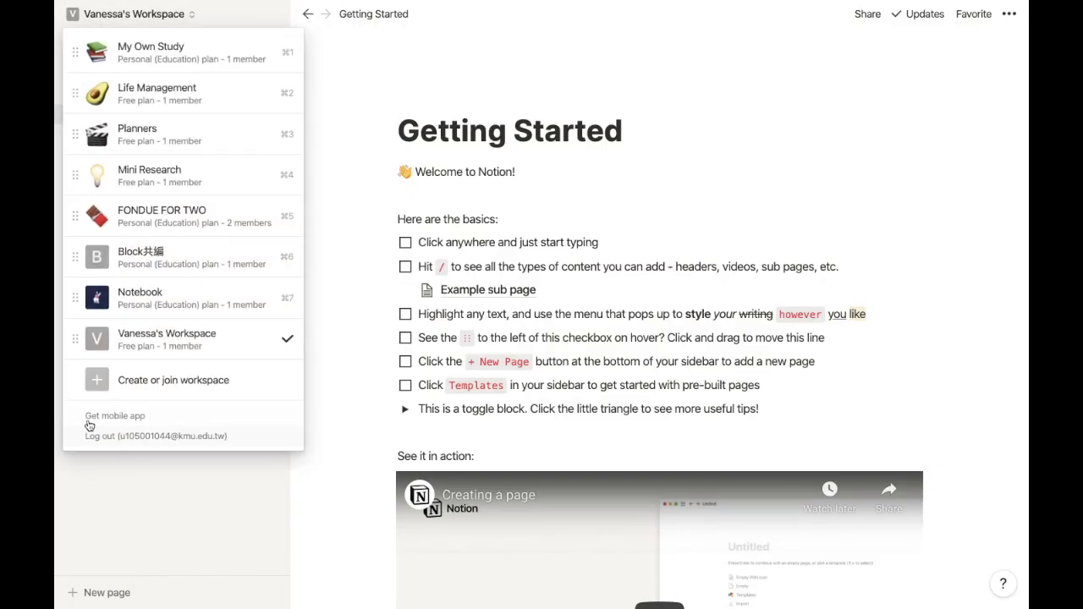
pyautogui.click(173, 379)
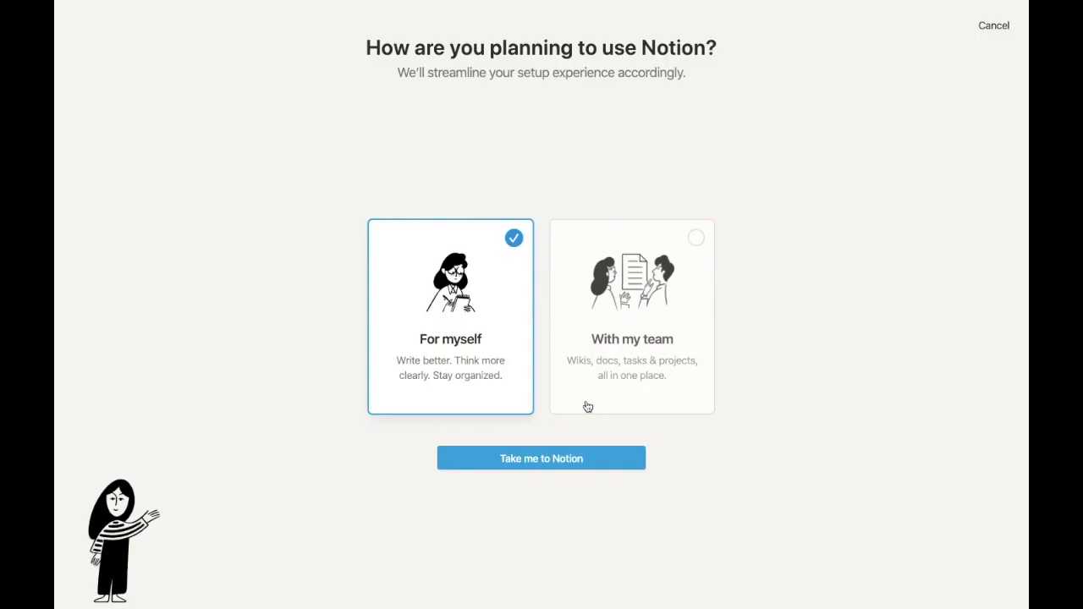
pyautogui.click(541, 457)
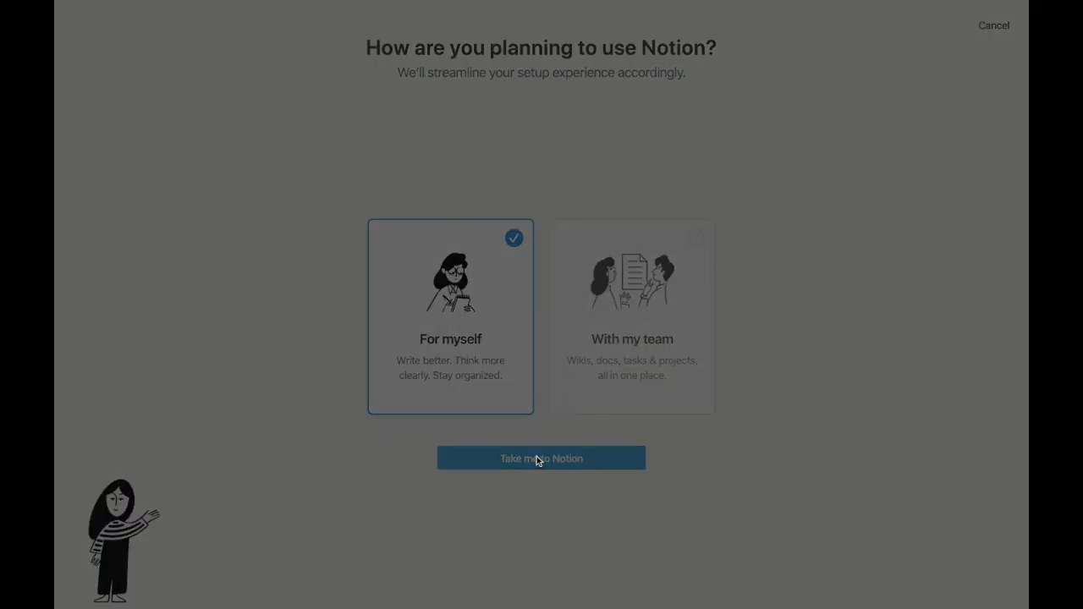
pyautogui.click(541, 458)
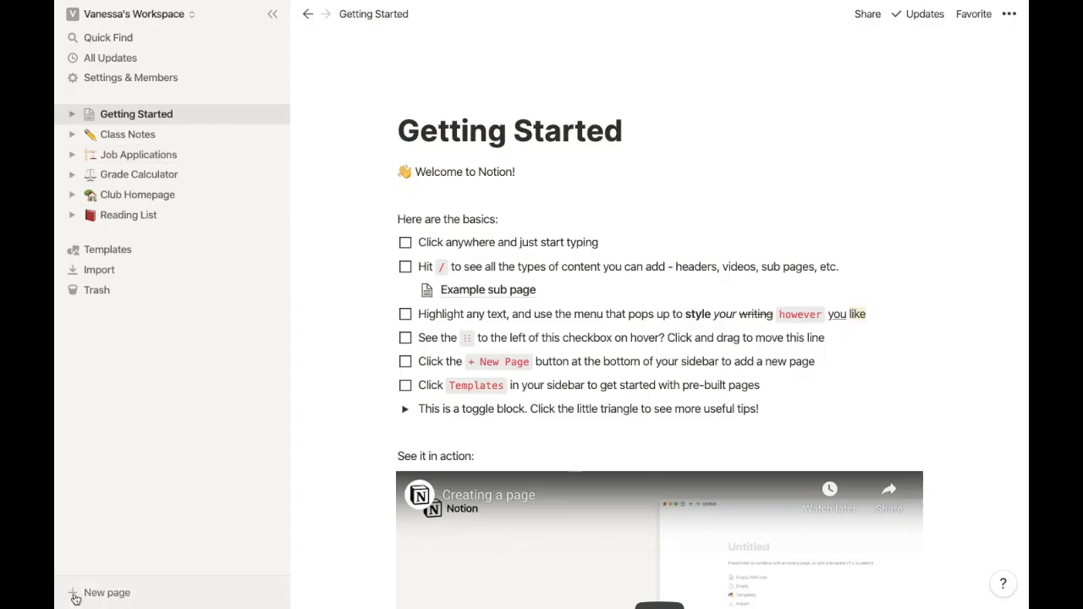
# - Create a new Untitled page, view it as a full page and toggle its text size / full width option
pyautogui.click(106, 592)
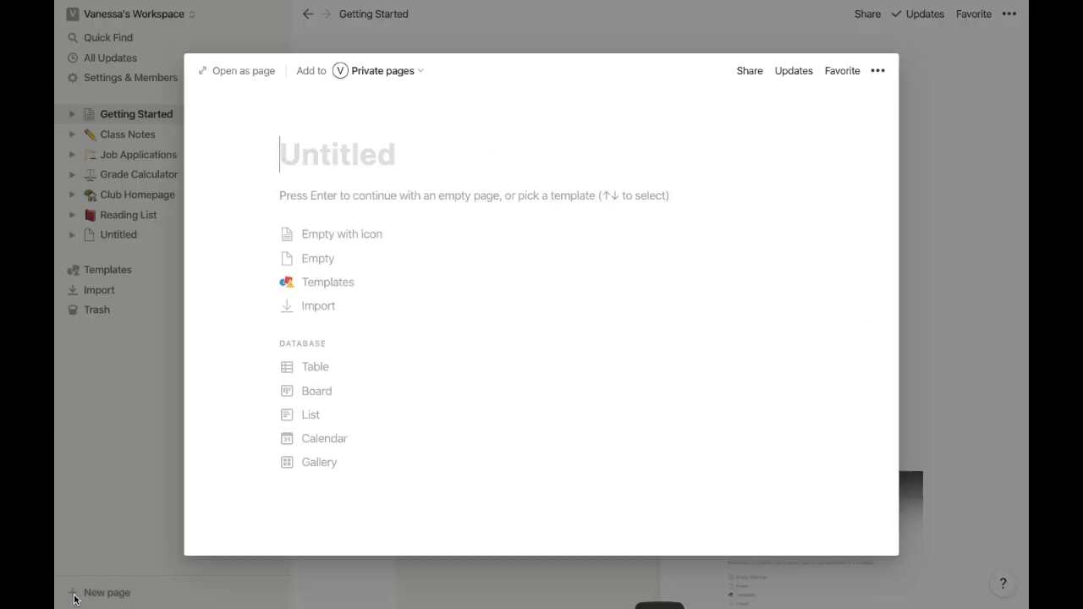
pyautogui.moveTo(245, 78)
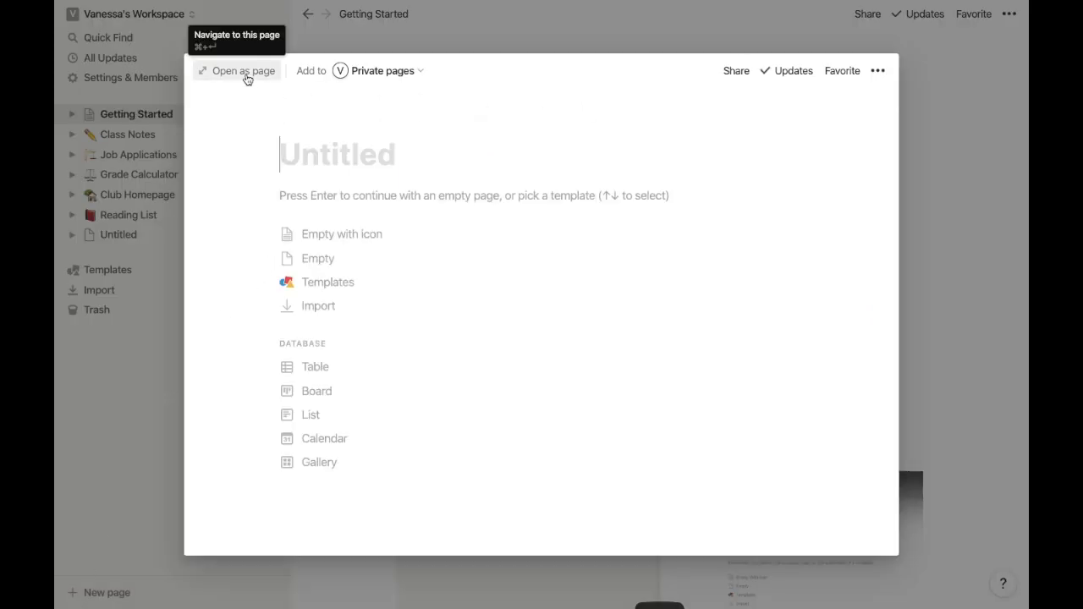
pyautogui.click(244, 71)
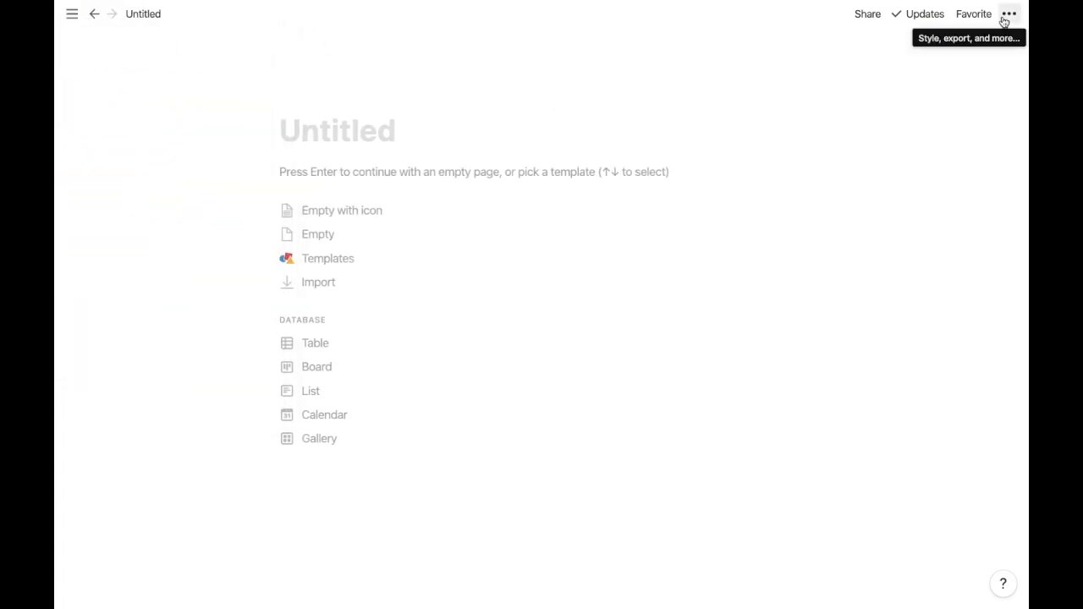
pyautogui.click(1009, 13)
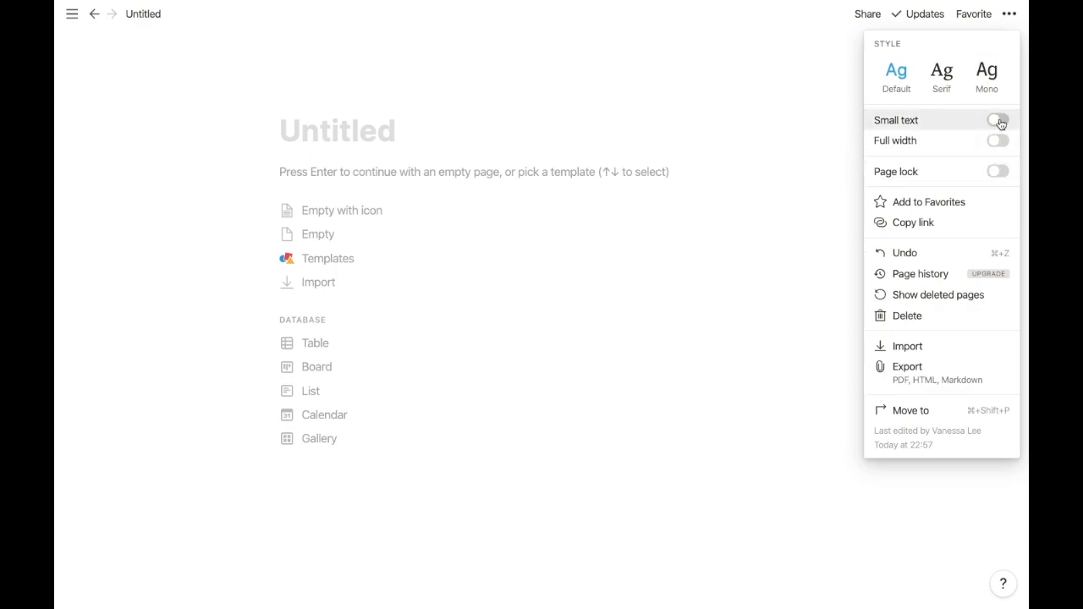
pyautogui.click(998, 119)
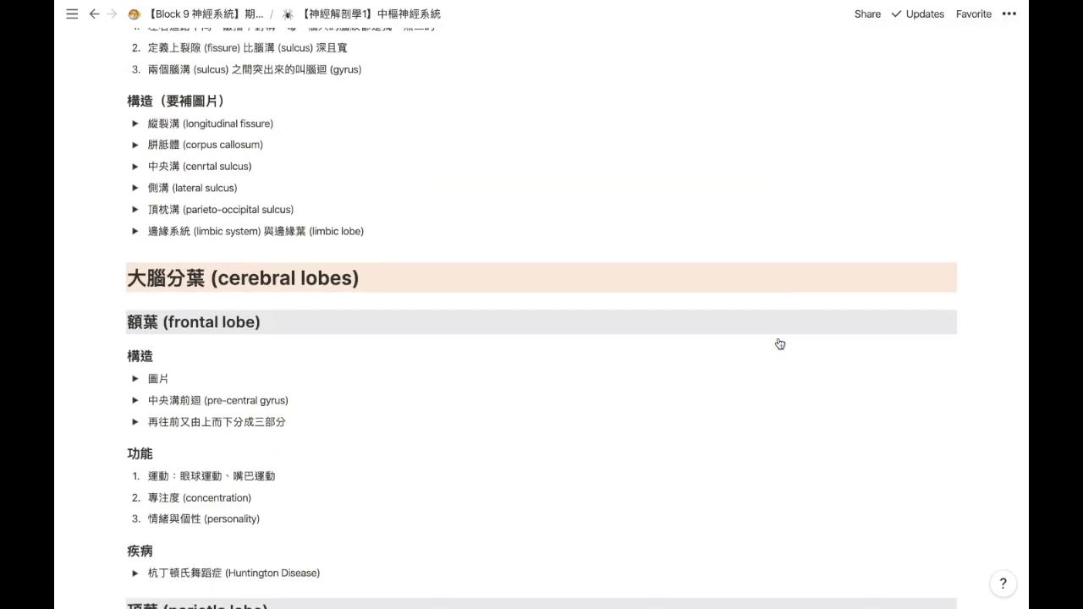
pyautogui.scroll(-3)
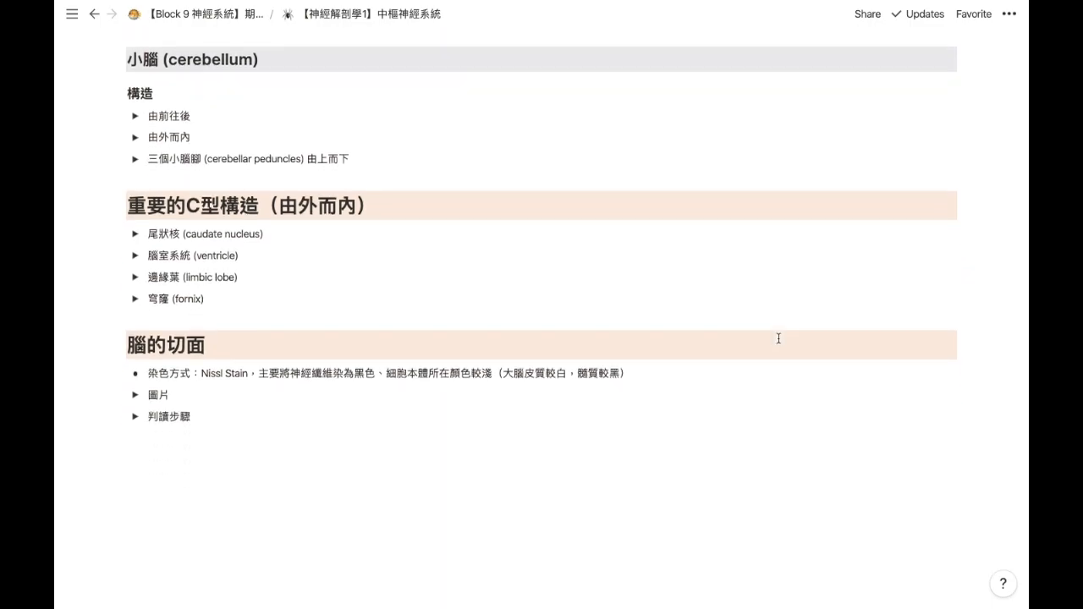
pyautogui.scroll(3)
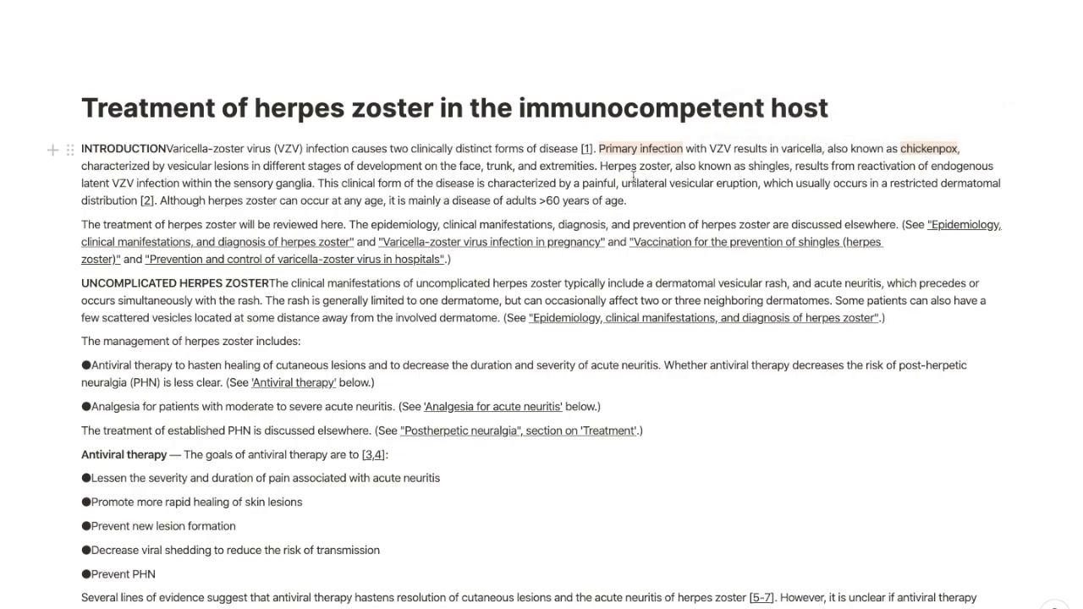
# - Select text on the dermatology notes and show Settings & Members for the workspace
pyautogui.moveTo(926, 166); pyautogui.dragTo(662, 184)
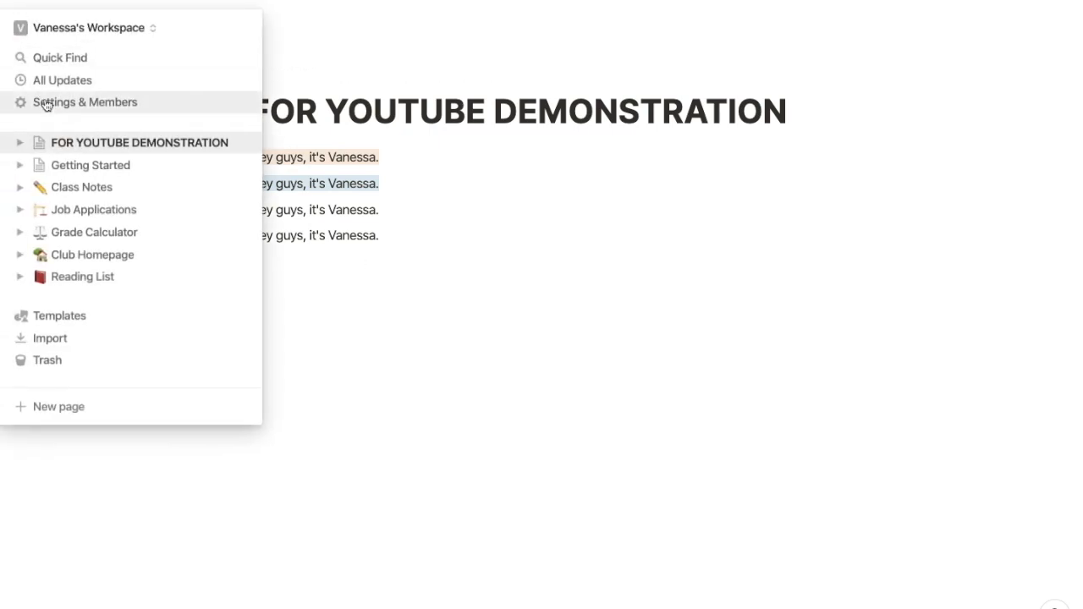
pyautogui.click(85, 101)
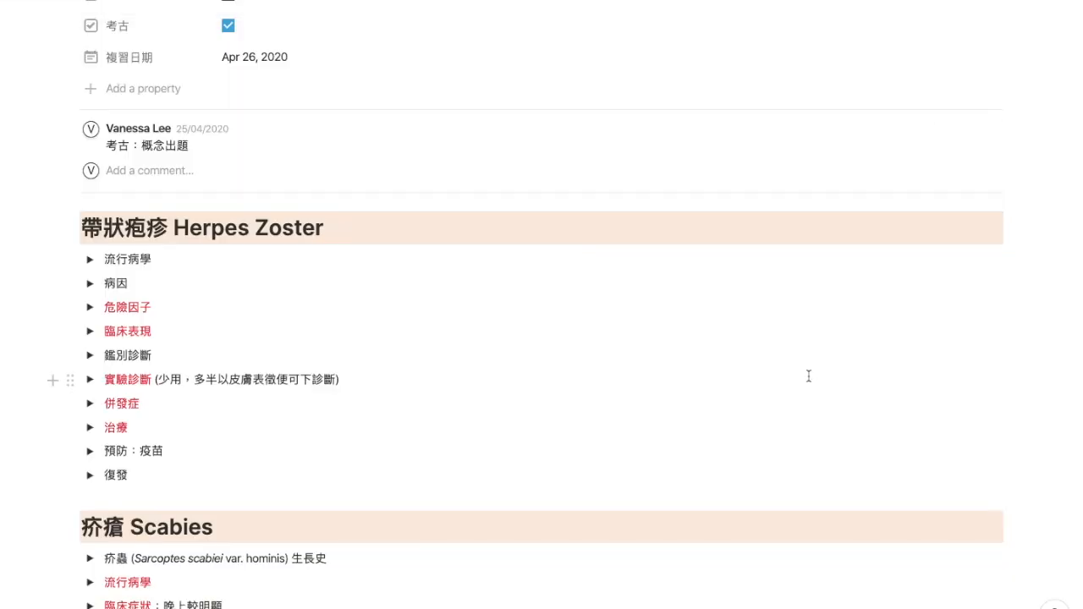
# - Search 'zoster' in the page and in Quick Find, then go to the outer-ear disease result
pyautogui.press('Ctrl+f')
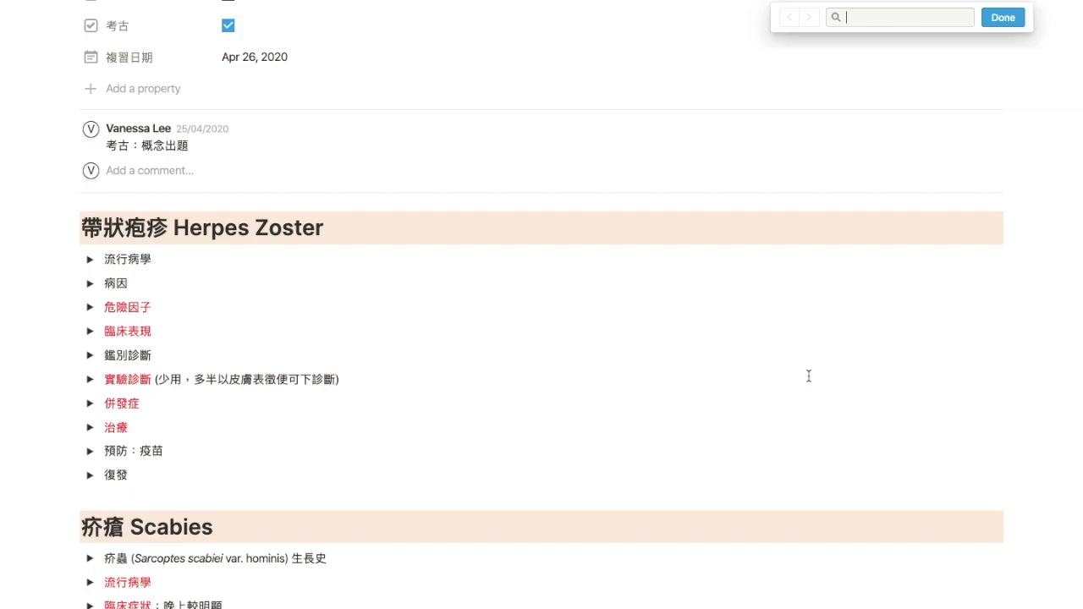
pyautogui.write('zoster')
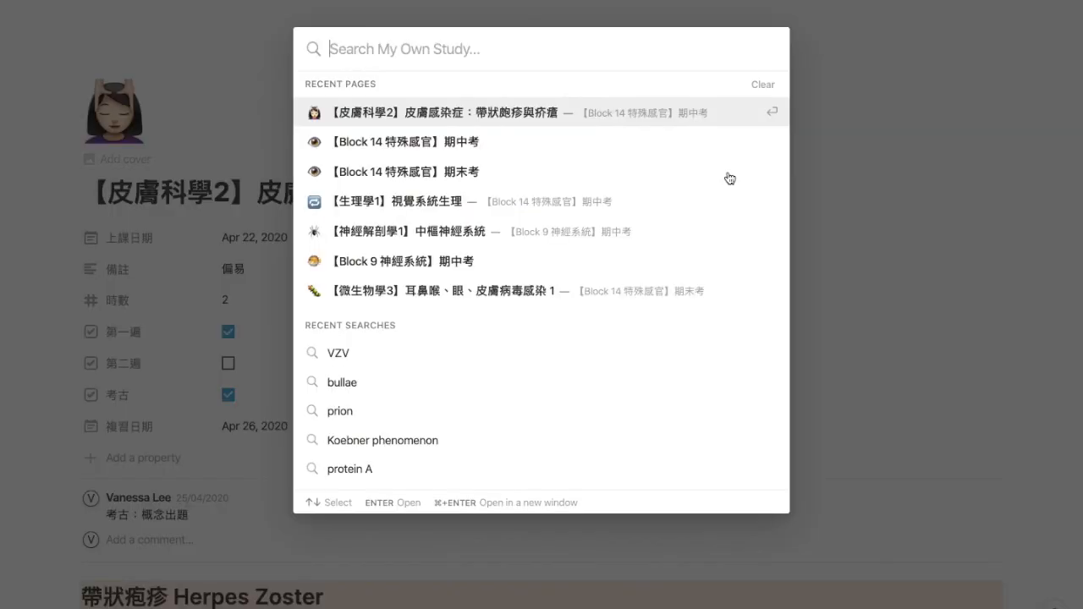
pyautogui.write('zoster')
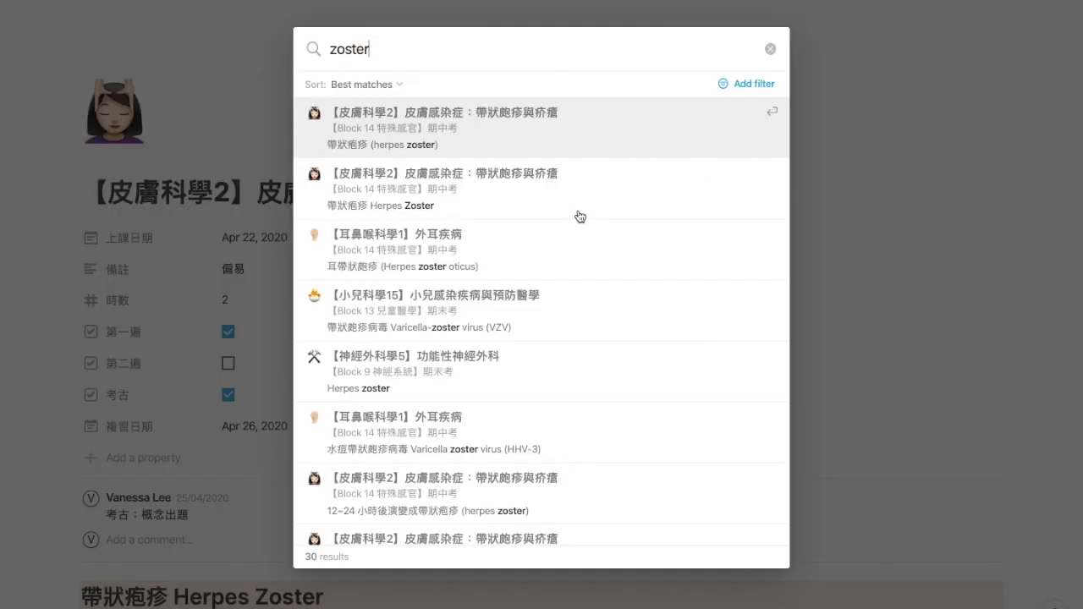
pyautogui.moveTo(507, 337)
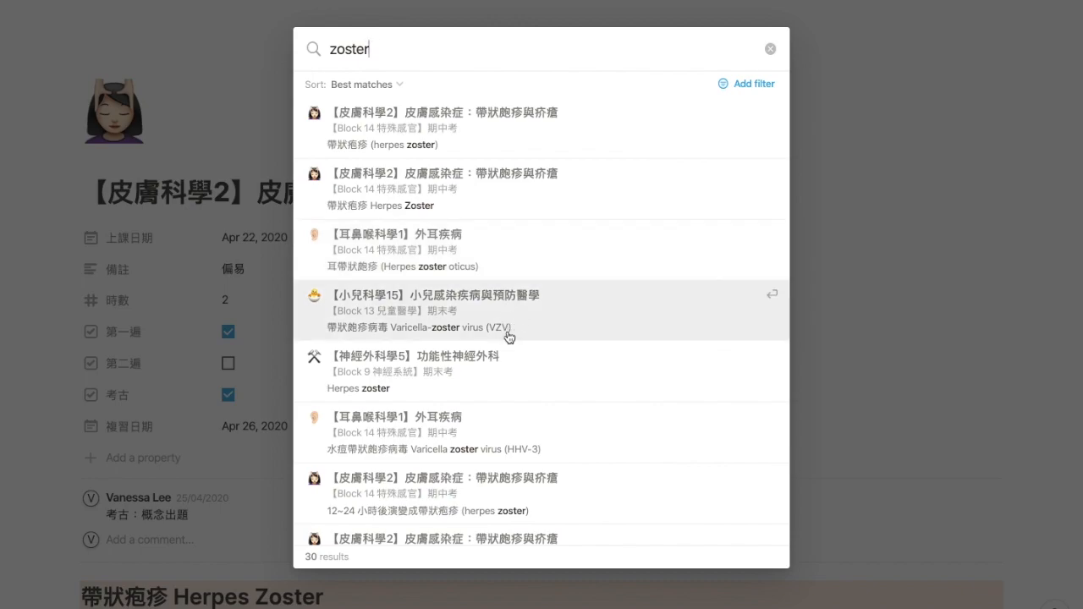
pyautogui.moveTo(503, 536)
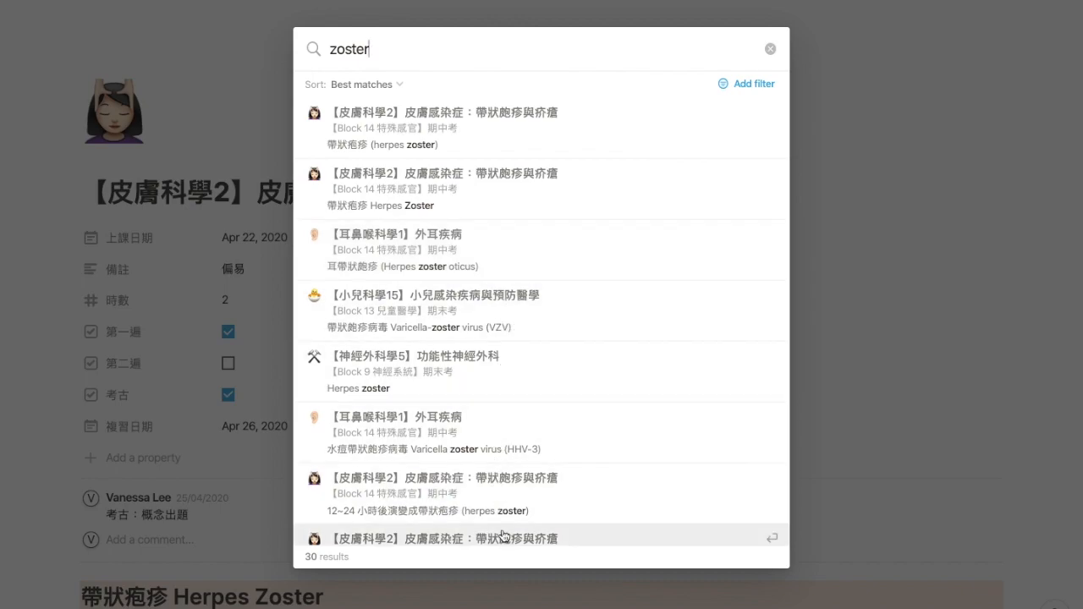
pyautogui.click(542, 249)
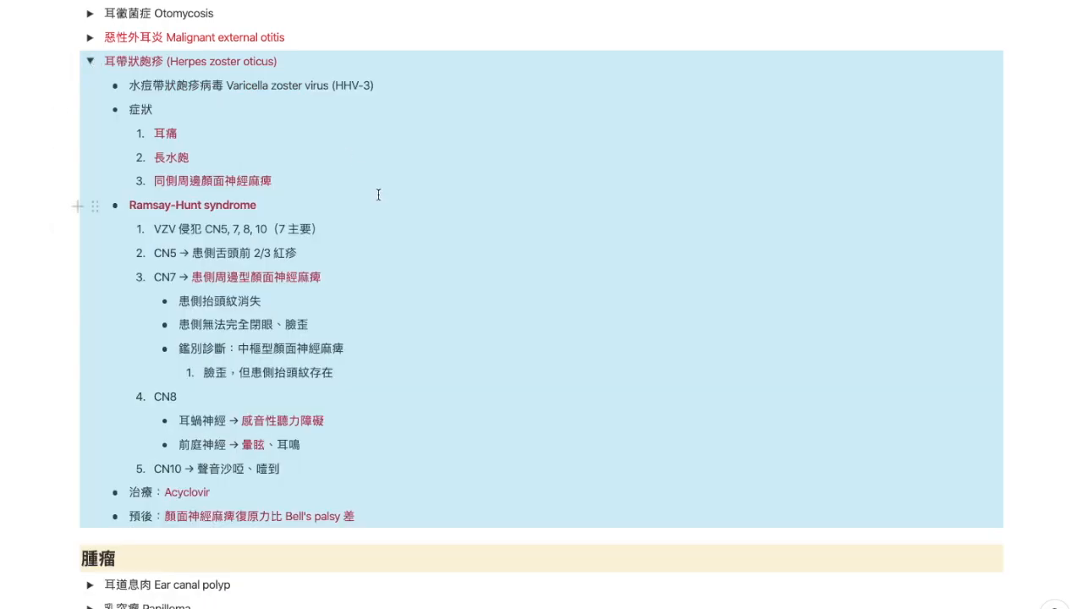
pyautogui.click(478, 591)
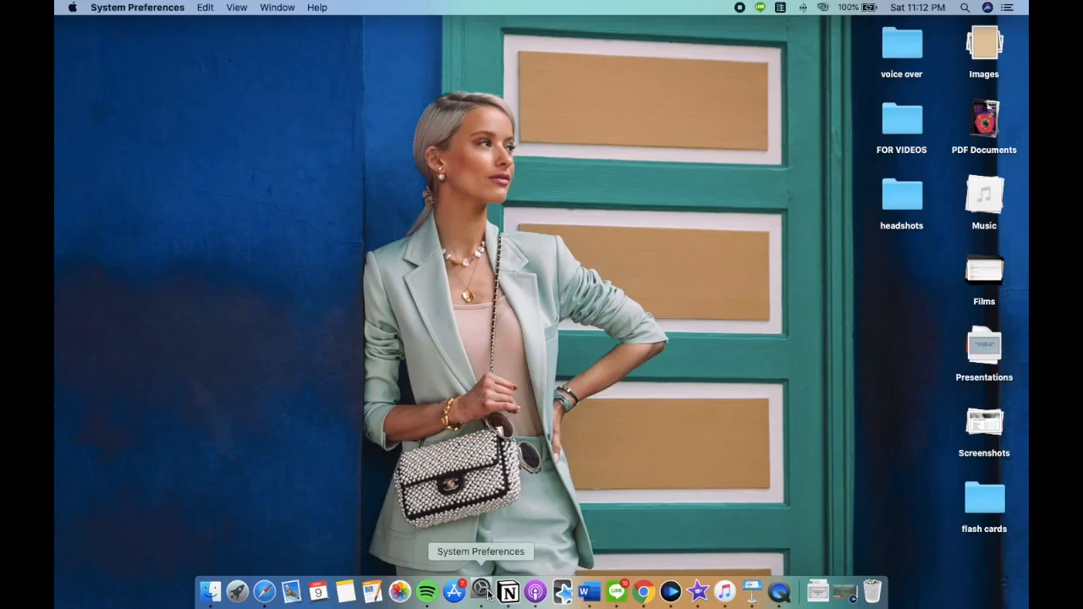
# - Remove the existing alpha row from Keyboard > Text replacements in System Preferences
pyautogui.click(476, 591)
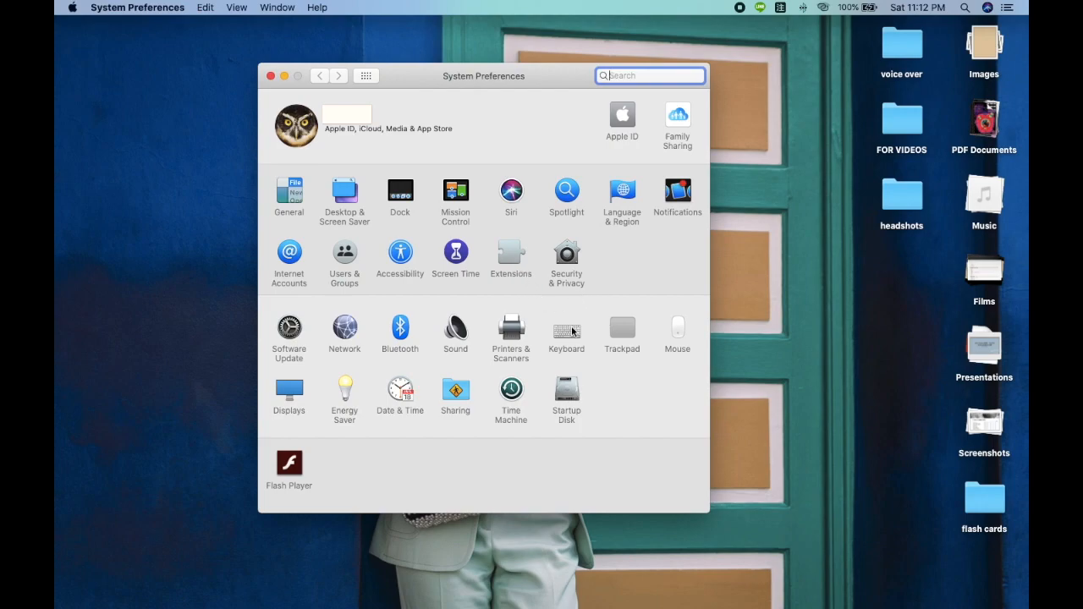
pyautogui.click(566, 330)
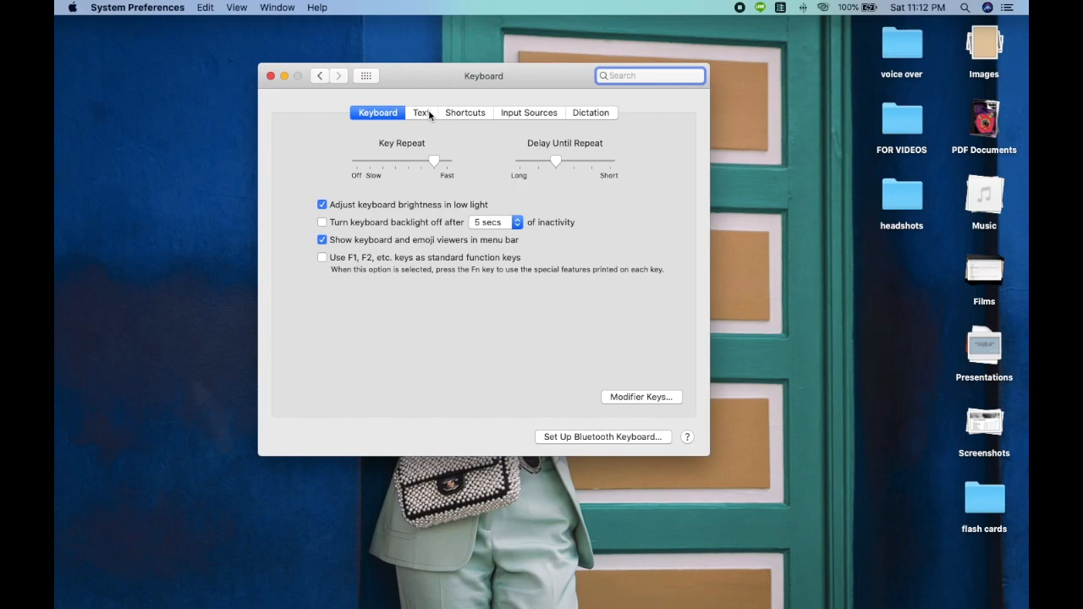
pyautogui.click(422, 113)
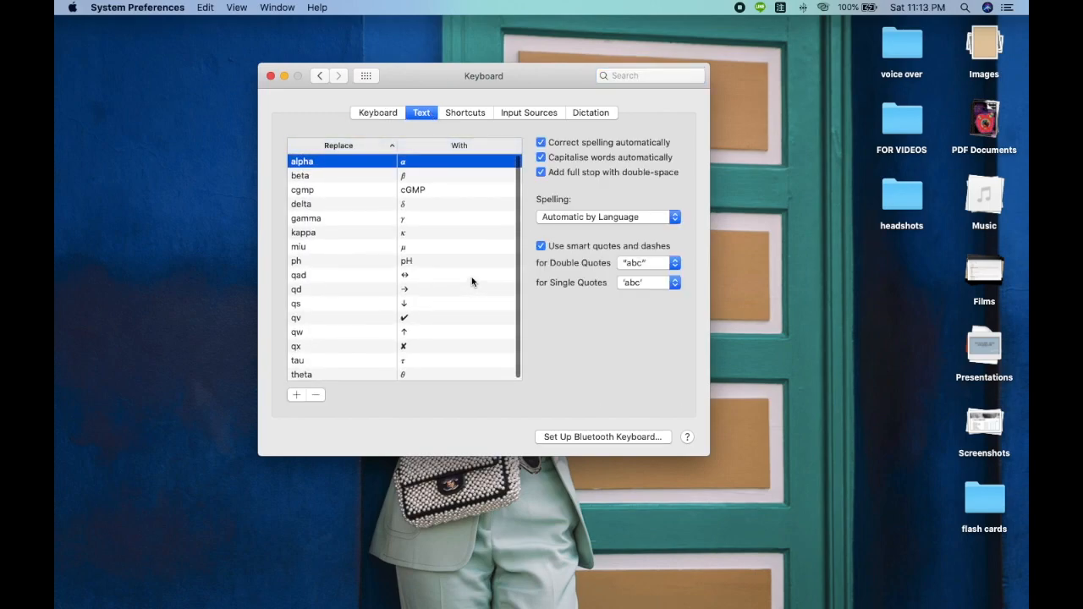
pyautogui.click(314, 395)
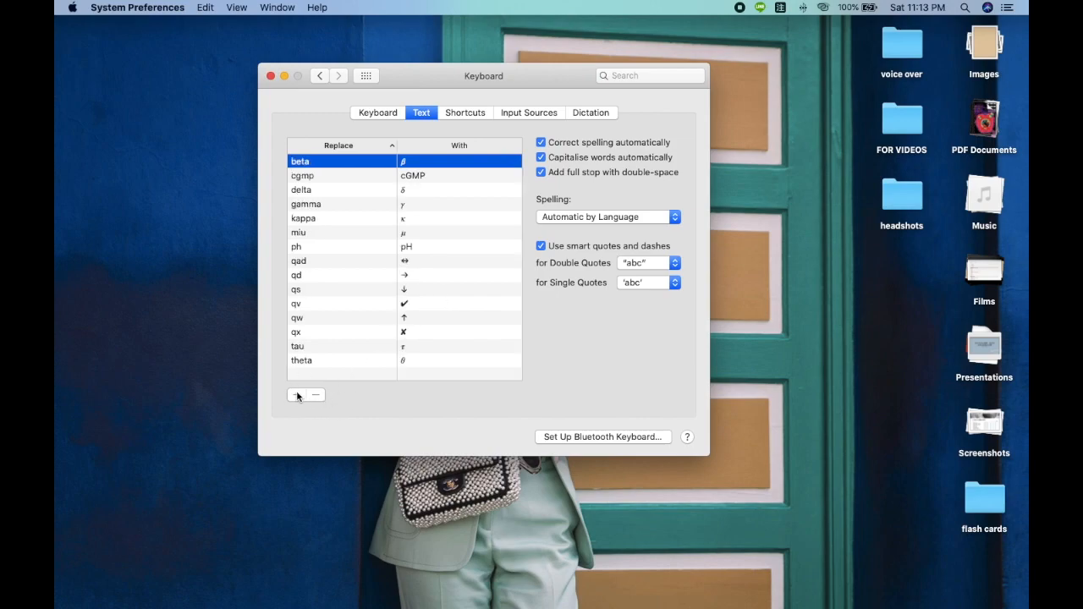
# - Add a new text replacement 'alpha' that expands to the Greek α symbol
pyautogui.click(296, 394)
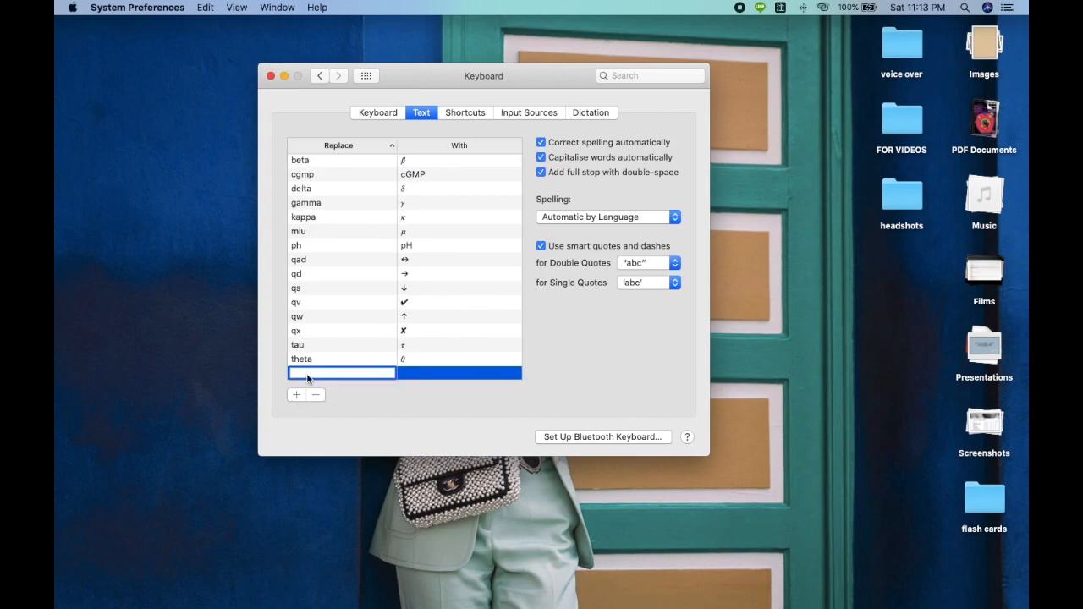
pyautogui.write('alpha')
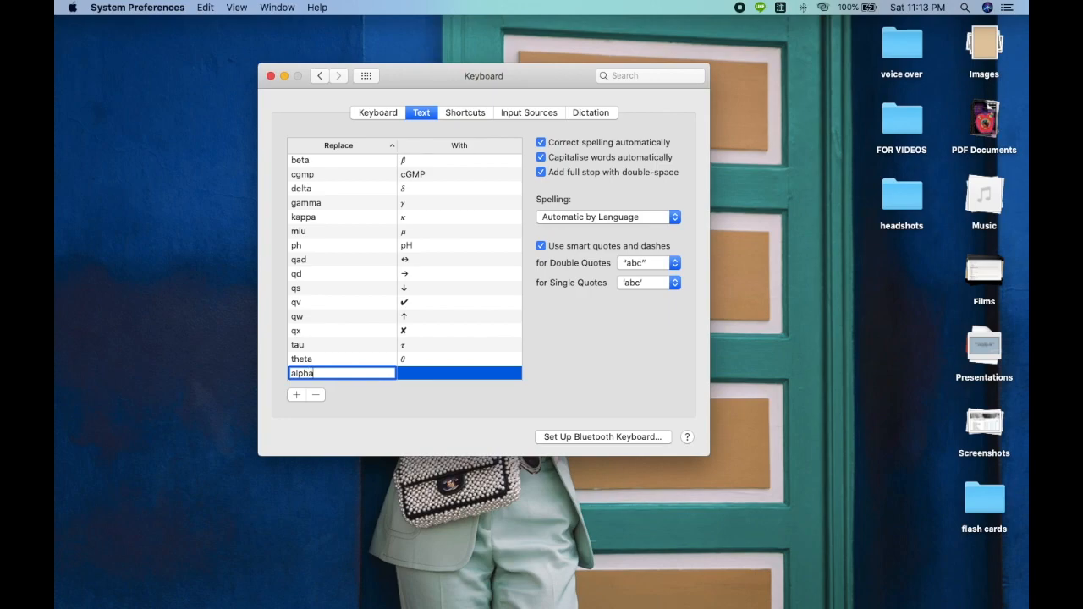
pyautogui.press('Return')
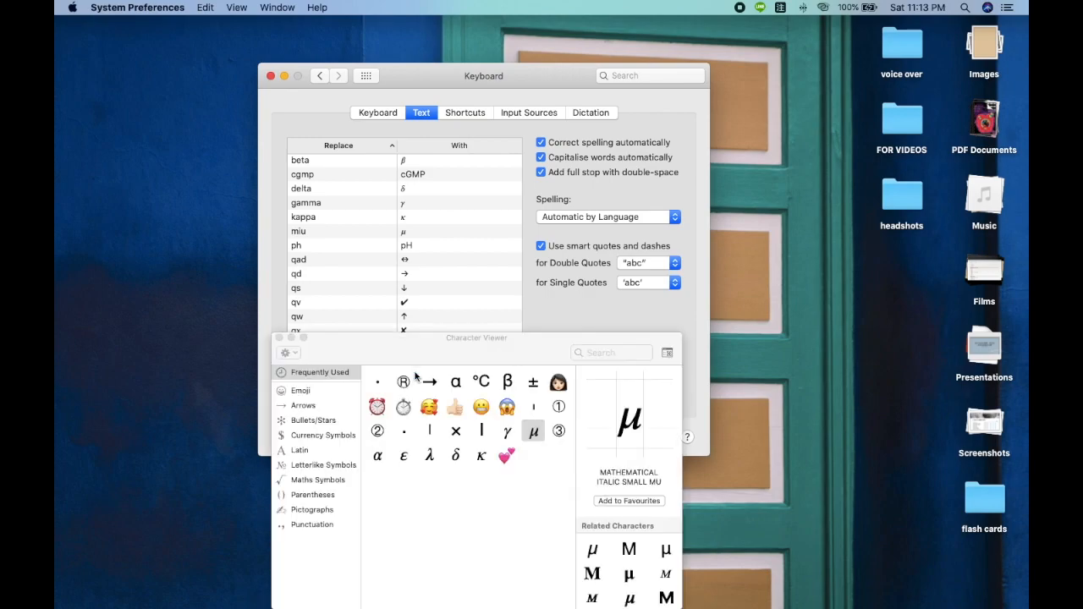
pyautogui.click(378, 456)
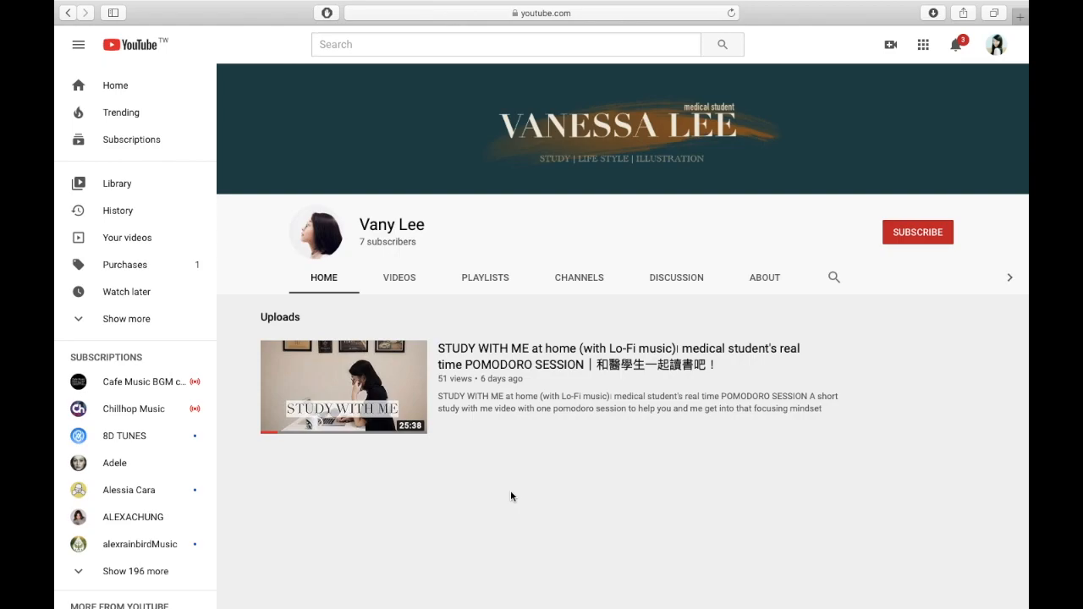
# - Play the STUDY WITH ME video, like it, subscribe and turn on all notifications
pyautogui.click(344, 387)
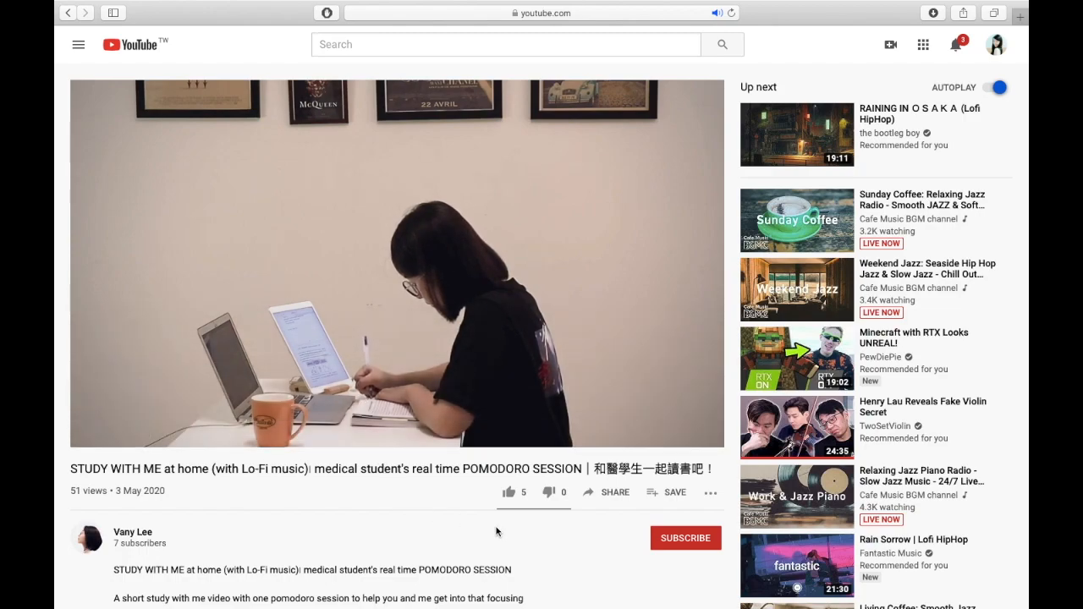
pyautogui.click(506, 492)
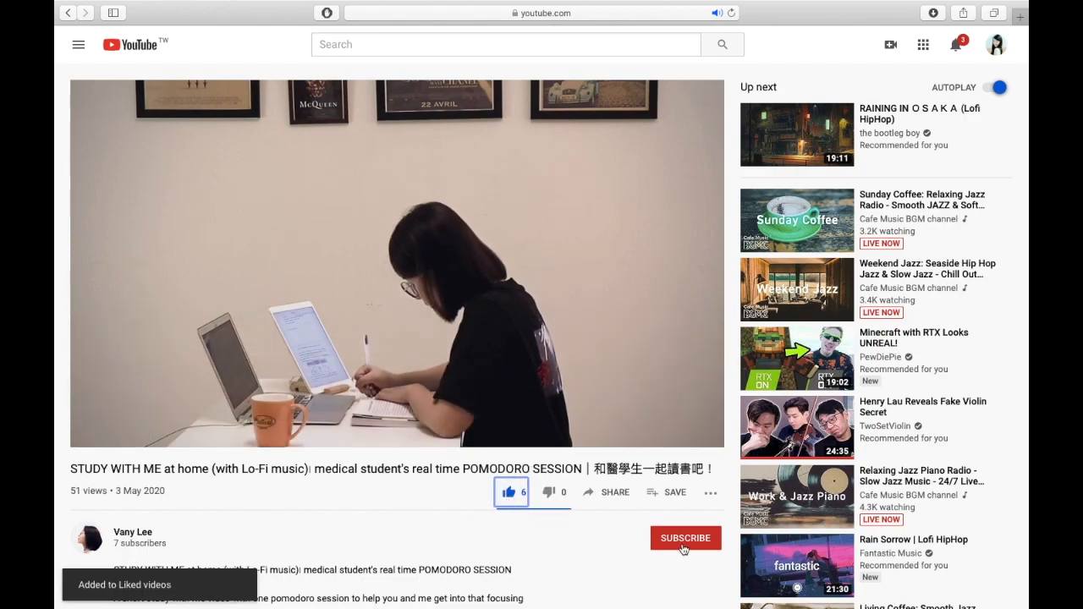
pyautogui.click(684, 538)
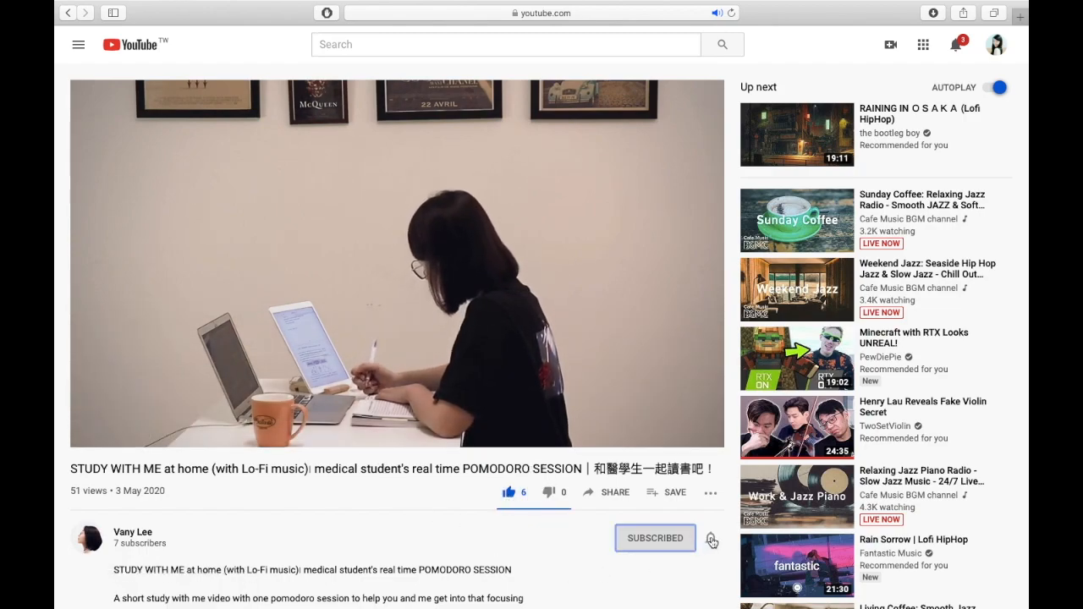
pyautogui.click(713, 539)
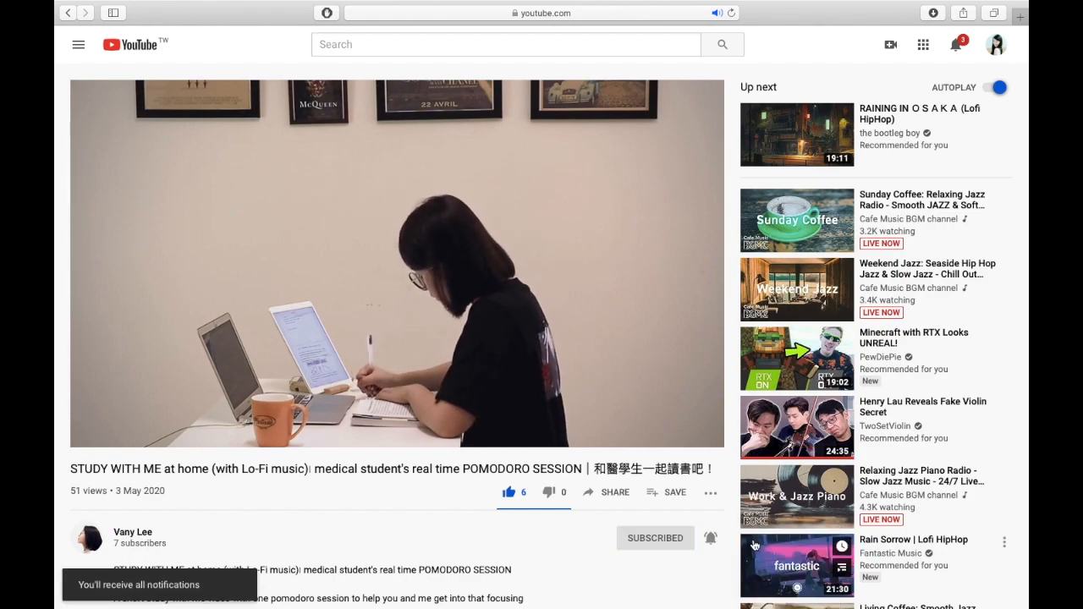